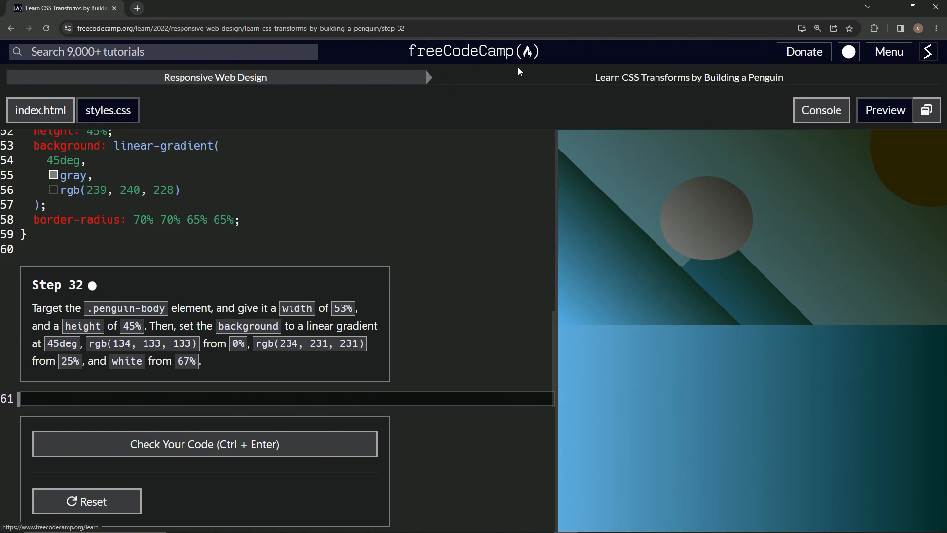
mouse_move(577, 89)
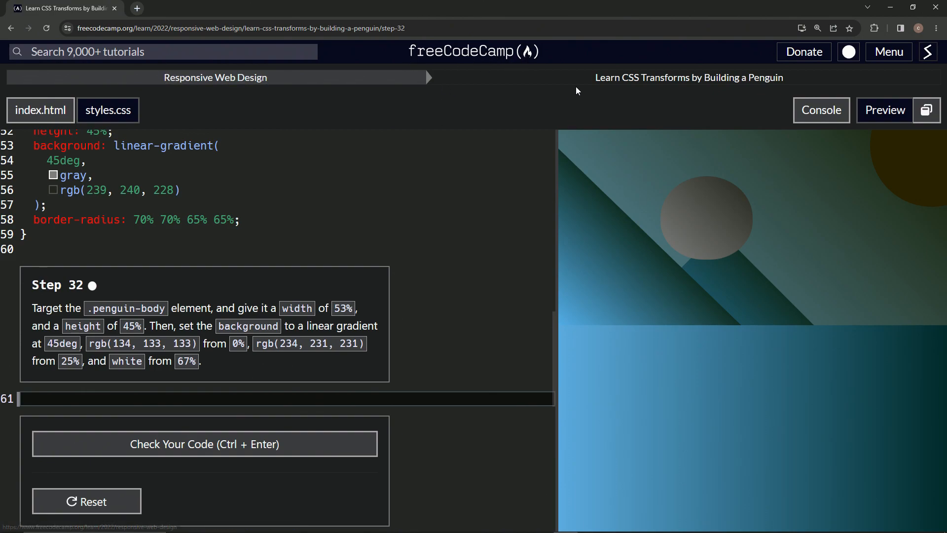
mouse_move(779, 84)
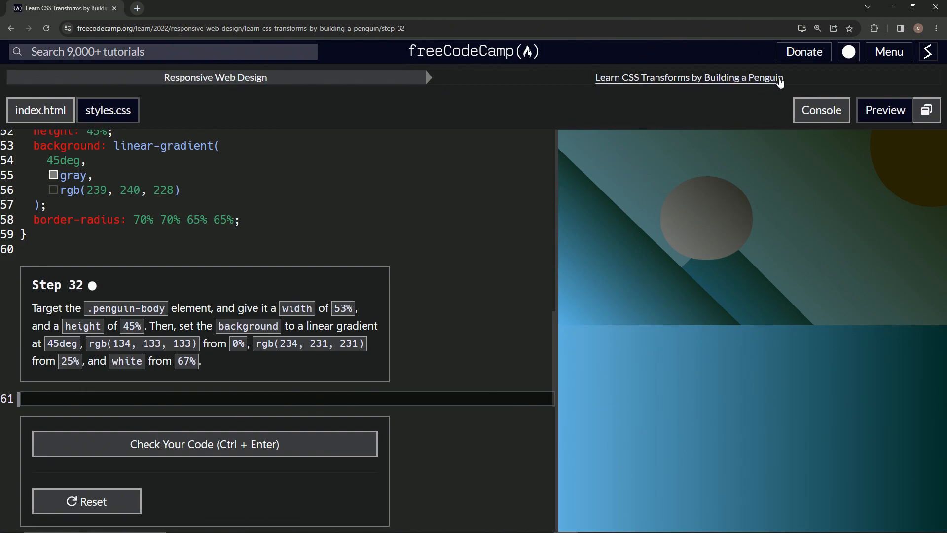
mouse_move(89, 291)
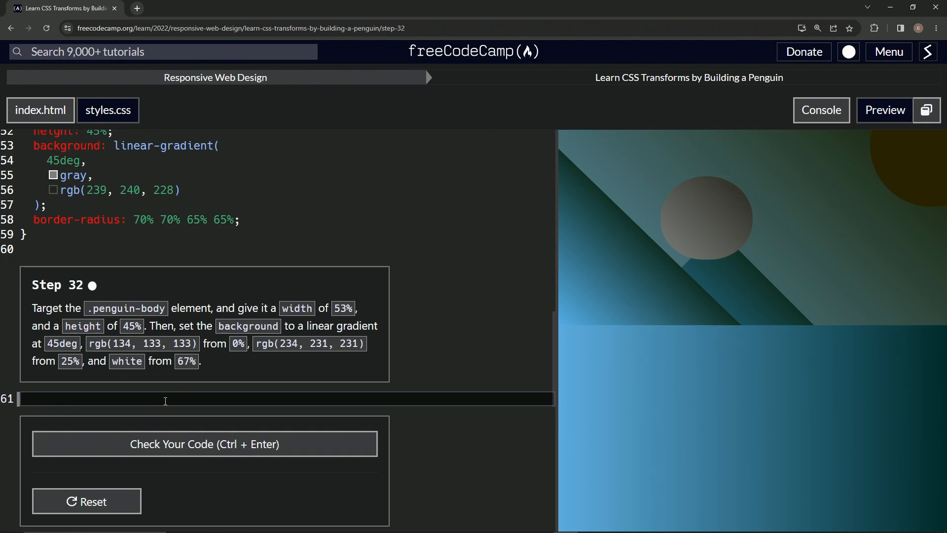
Write the .penguin-body selector with width: 53% and height: 45% on line 61.
type(".pengui")
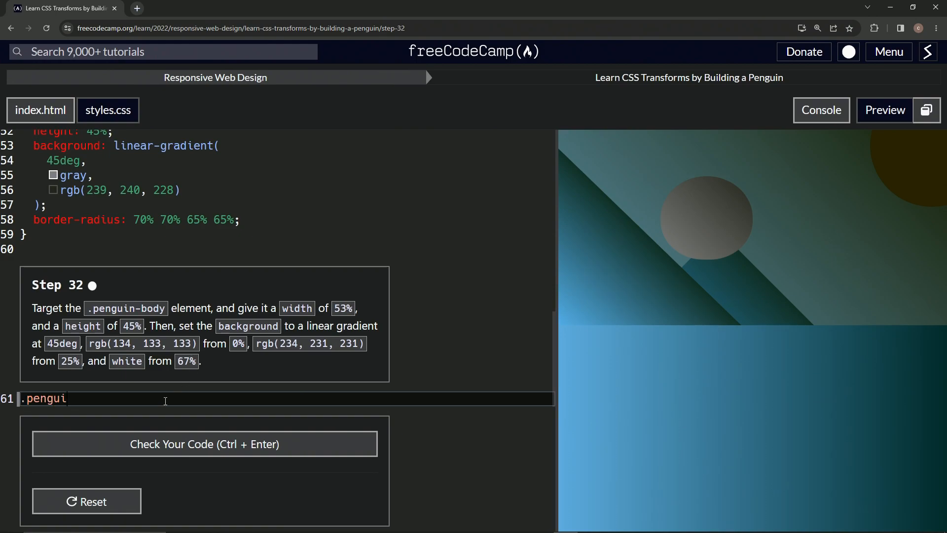
type("n-bod")
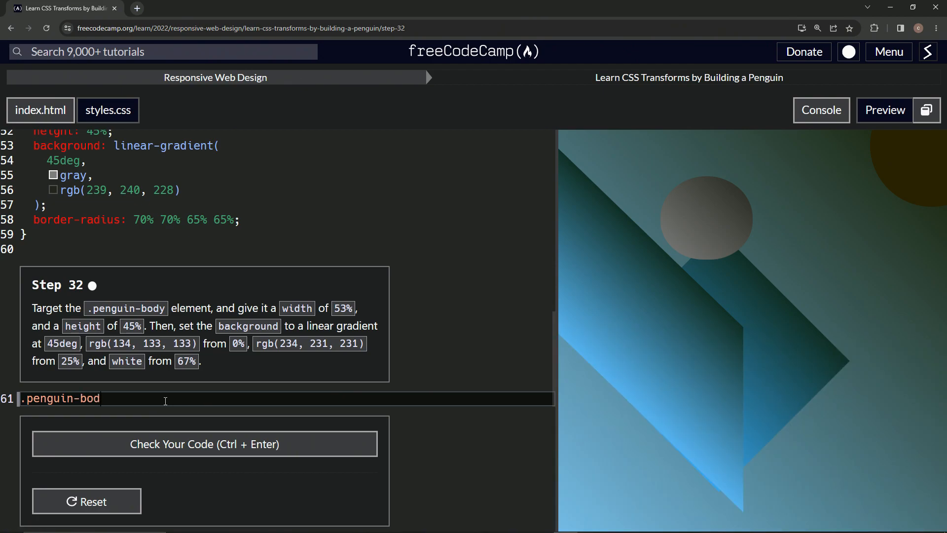
type("y {")
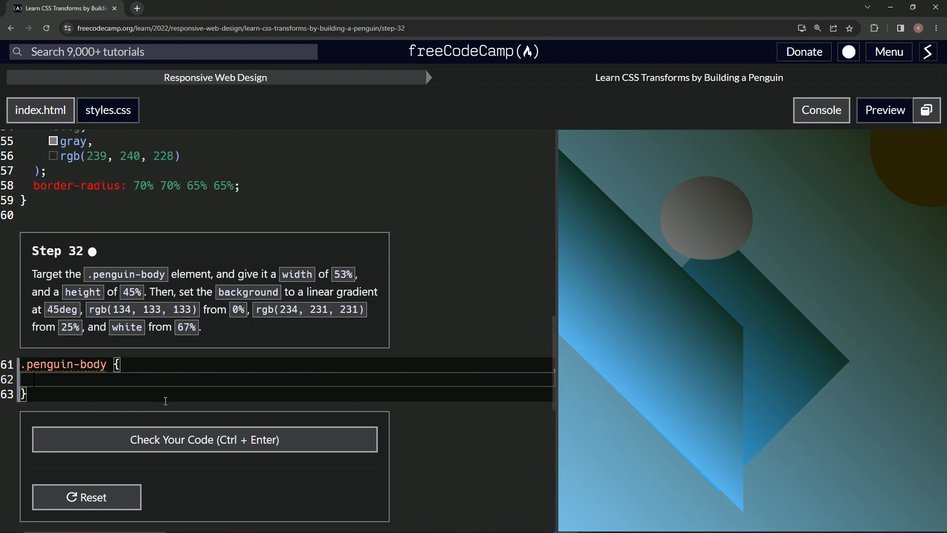
type("width:")
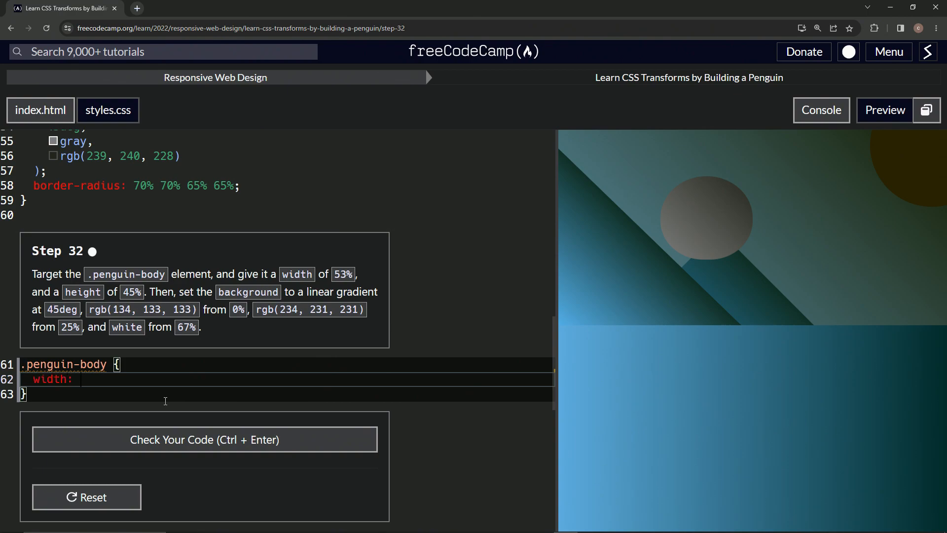
type("5\\")
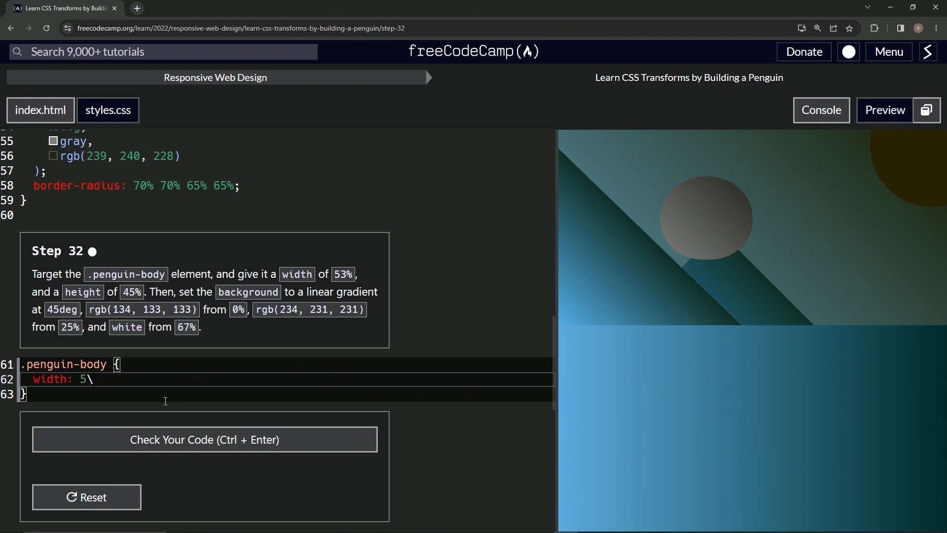
type("3%;")
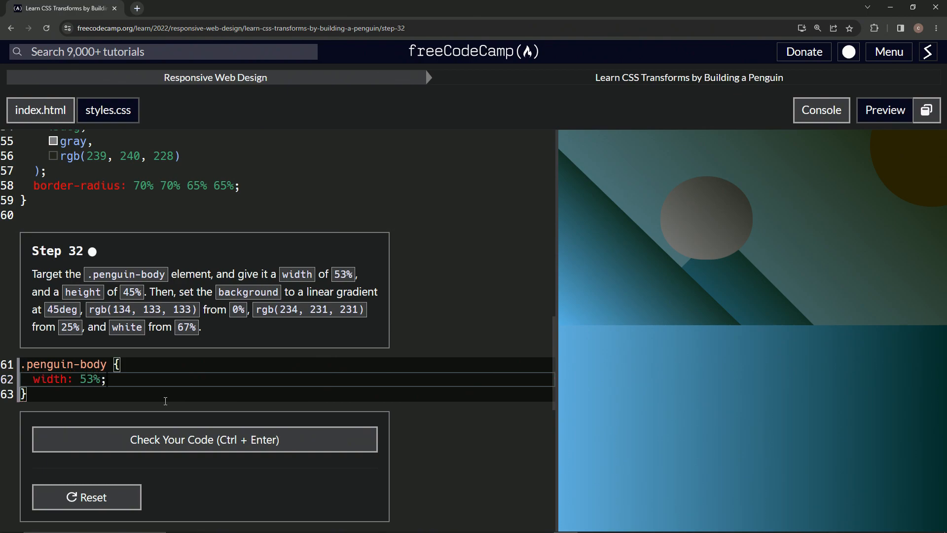
type("he")
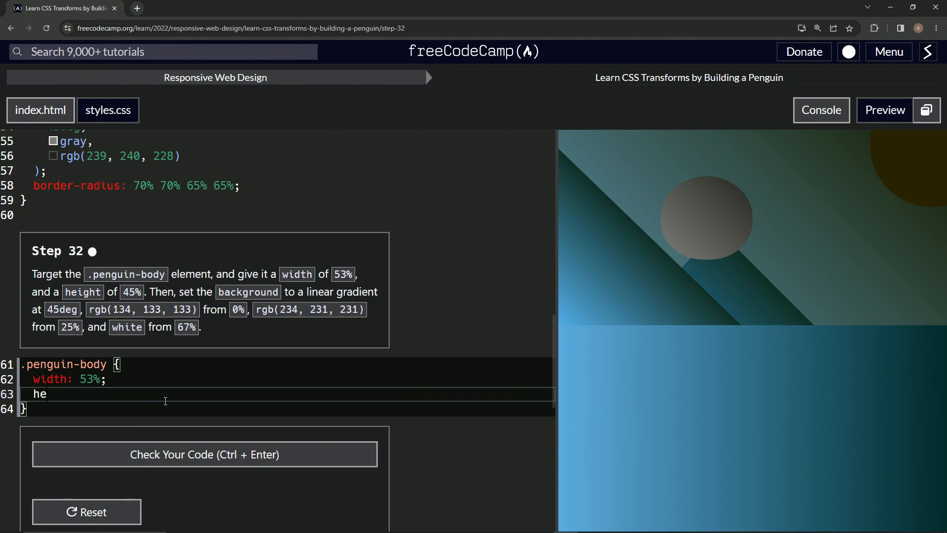
type("ight")
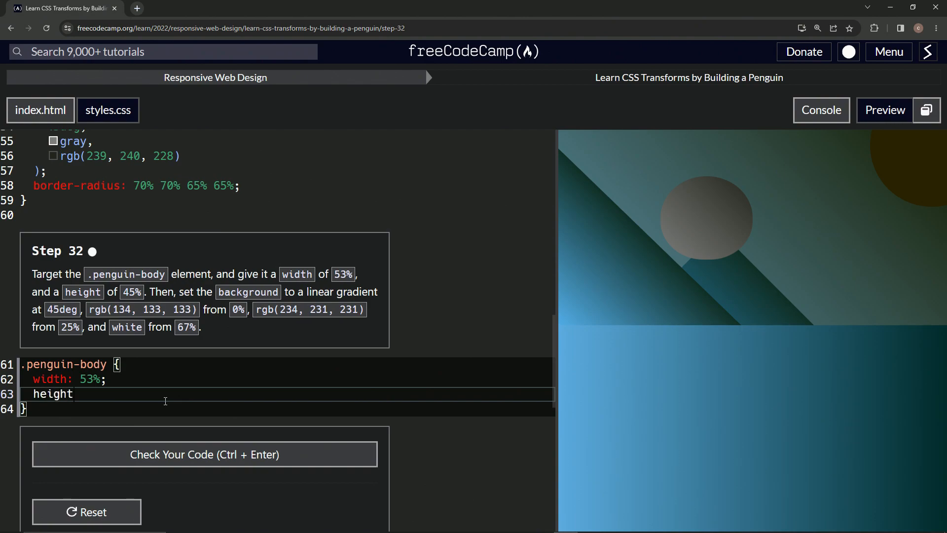
type(":")
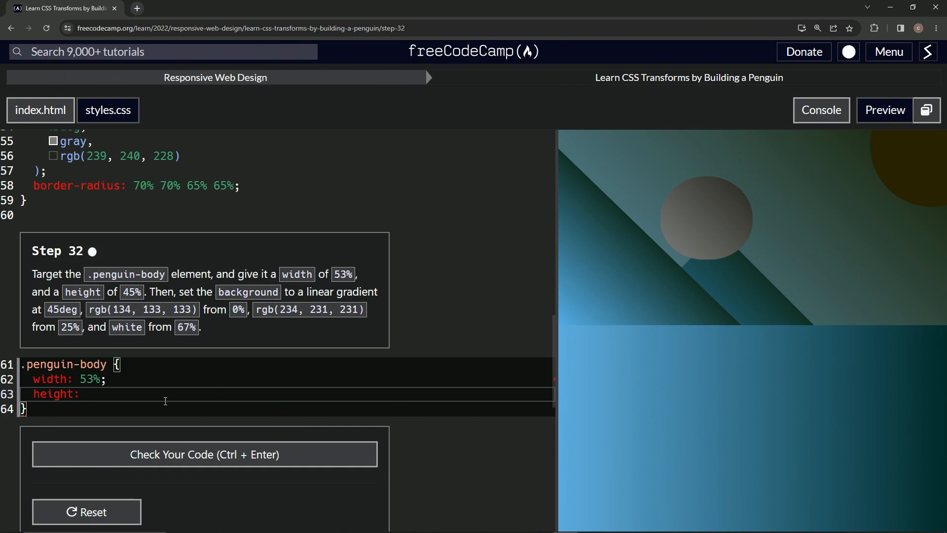
type("45%")
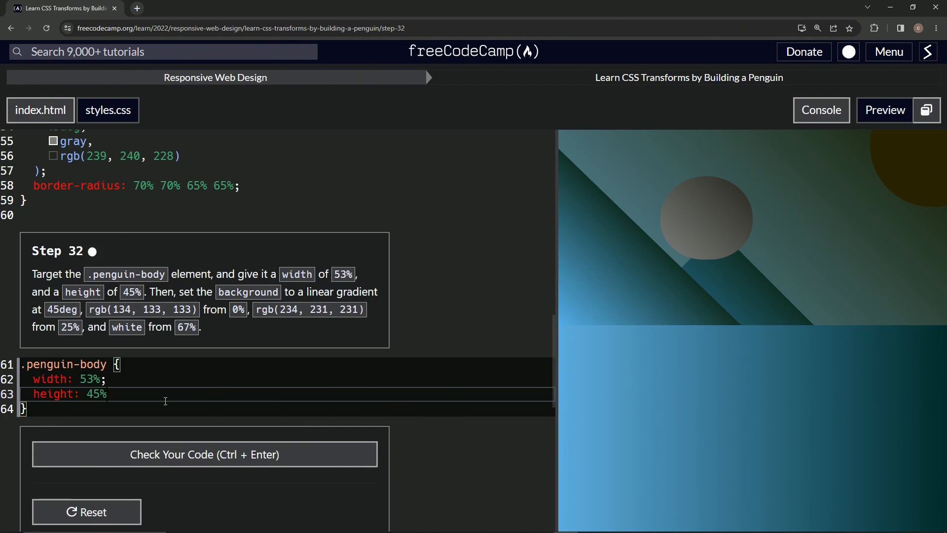
type(";")
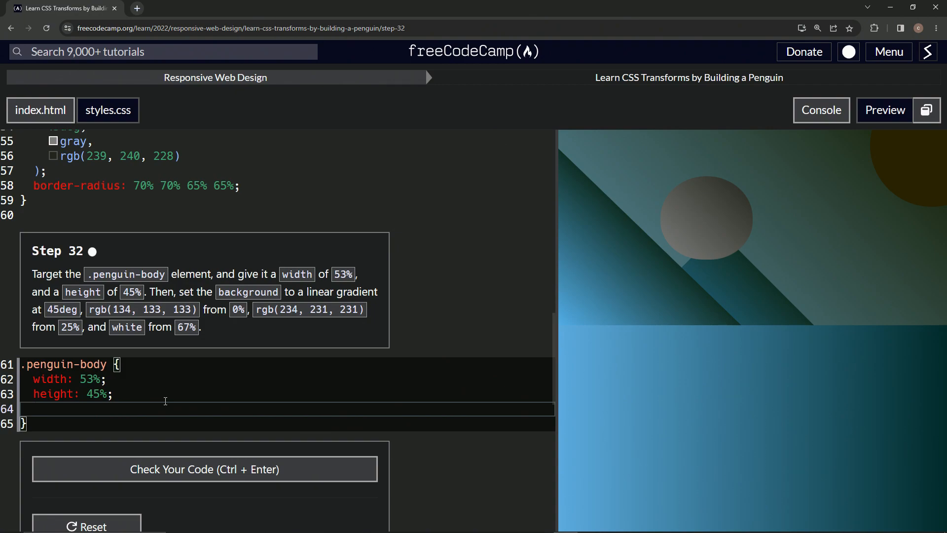
Add background: linear-gradient( with a 45deg angle on its own line, deleting a stray 'f'.
type("background")
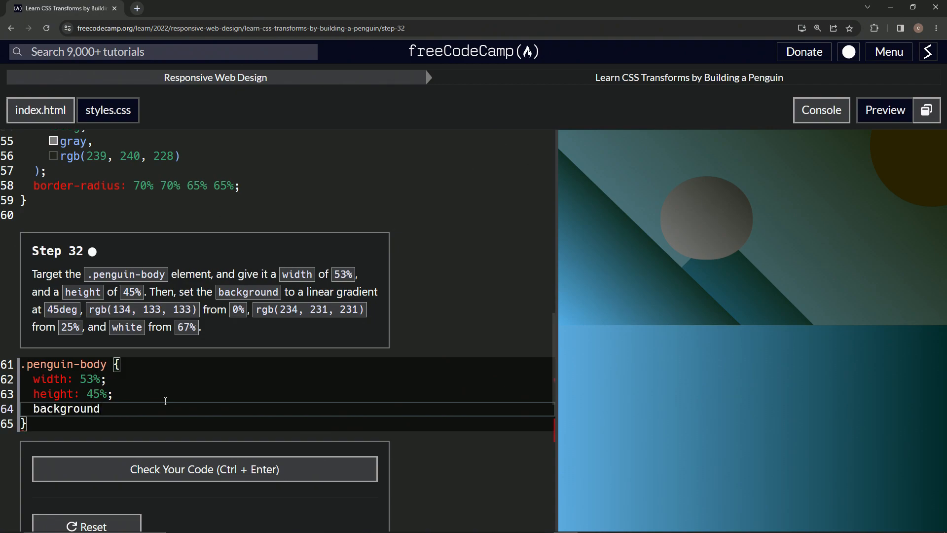
type(": lin")
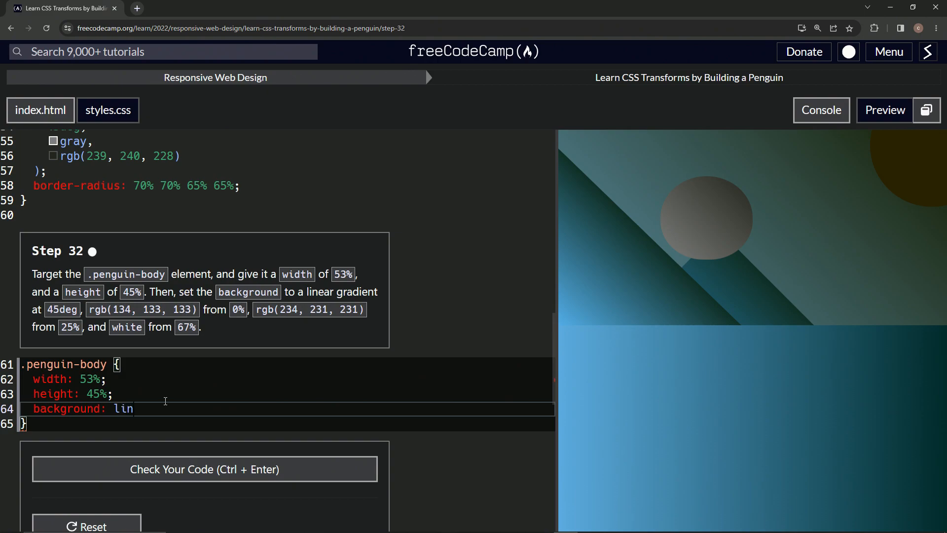
type("ear-gra")
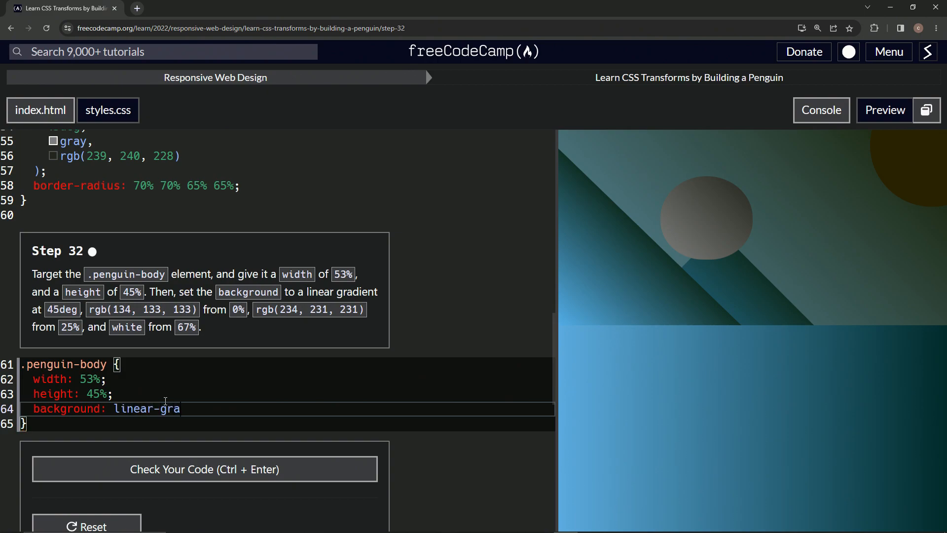
type("dient")
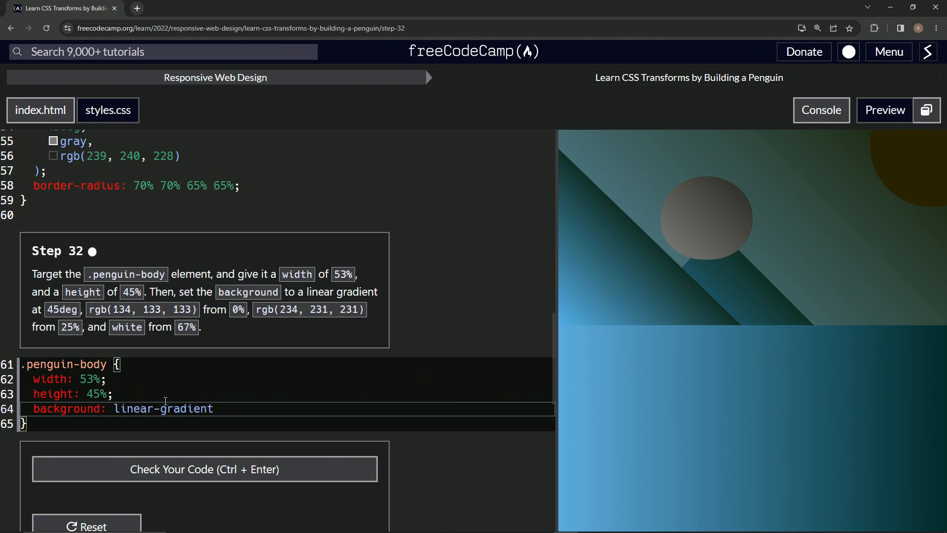
type("()")
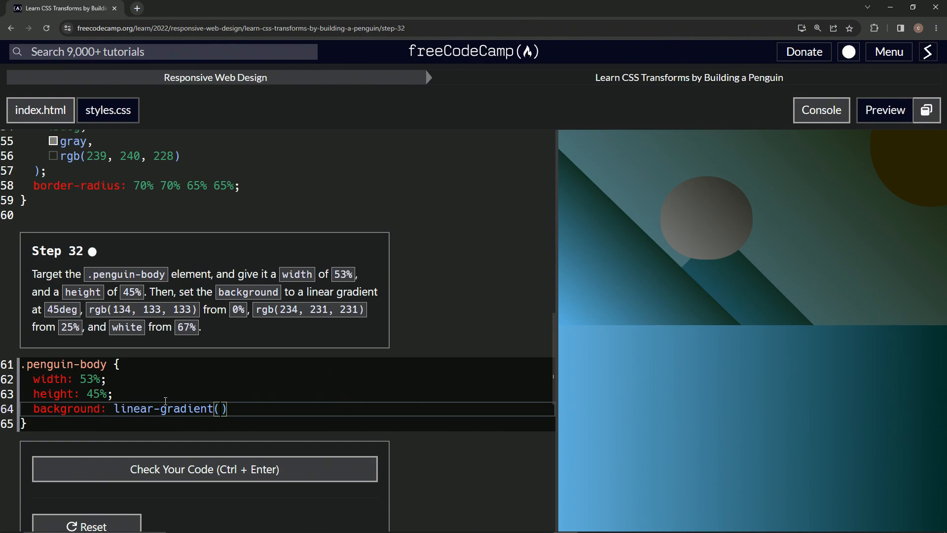
key("Enter")
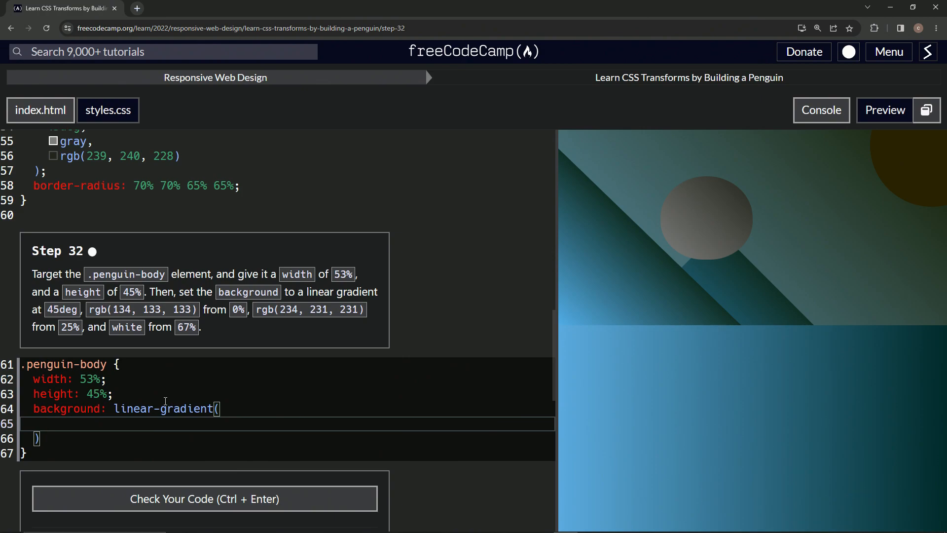
type("4")
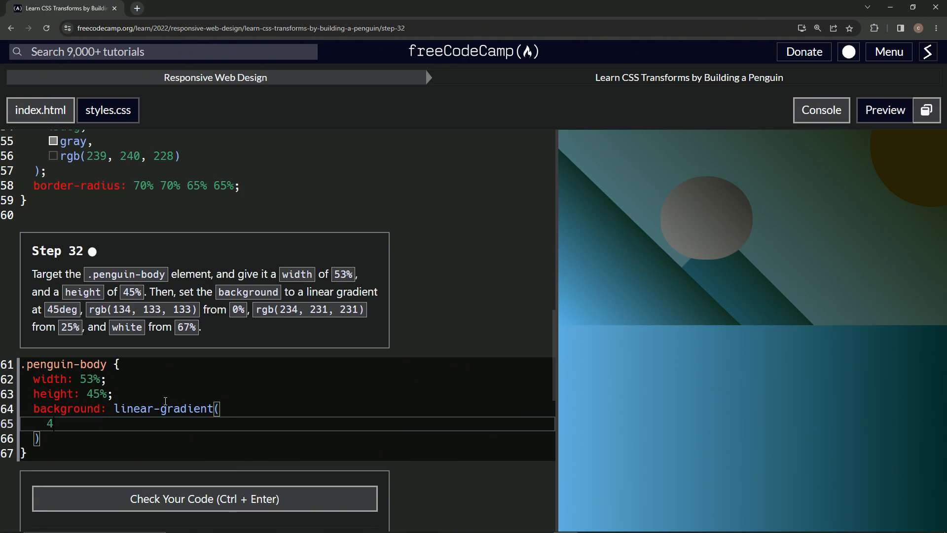
type("5deg,")
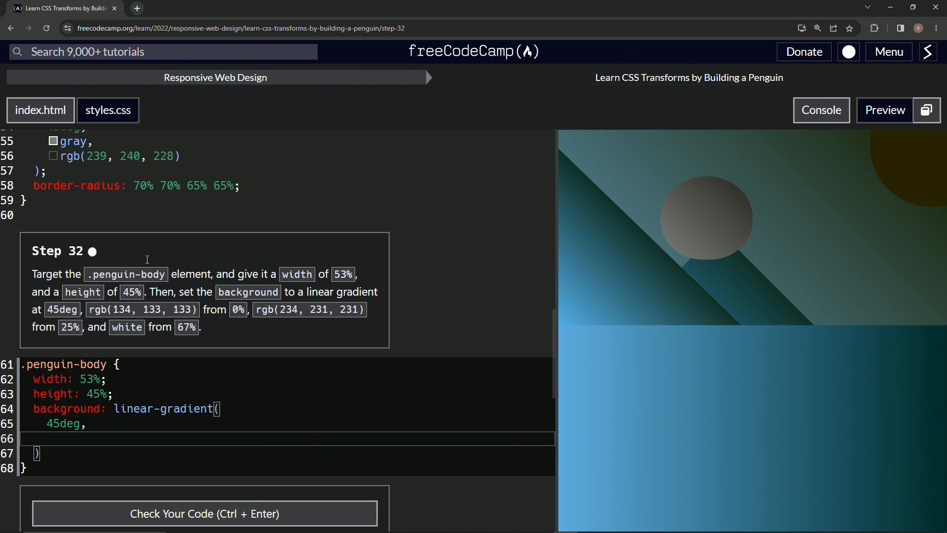
mouse_move(72, 387)
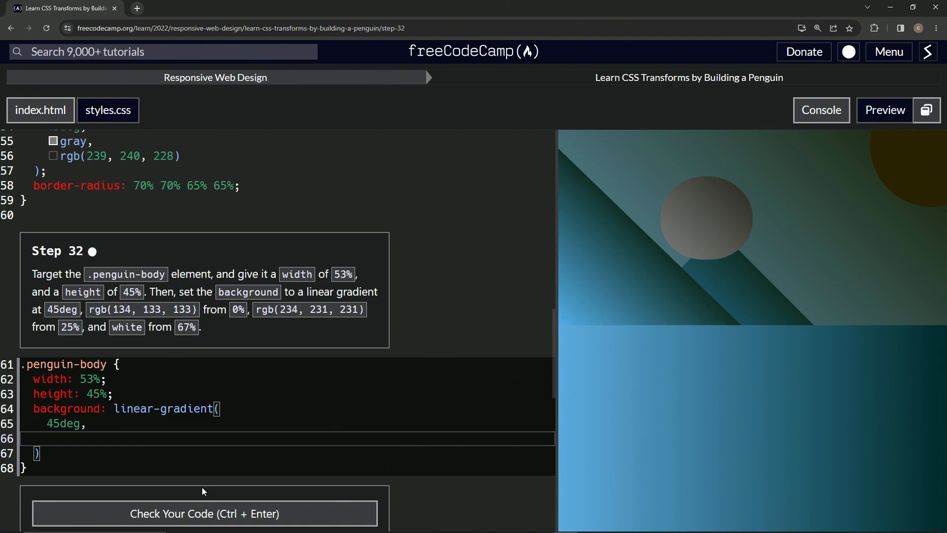
type("f")
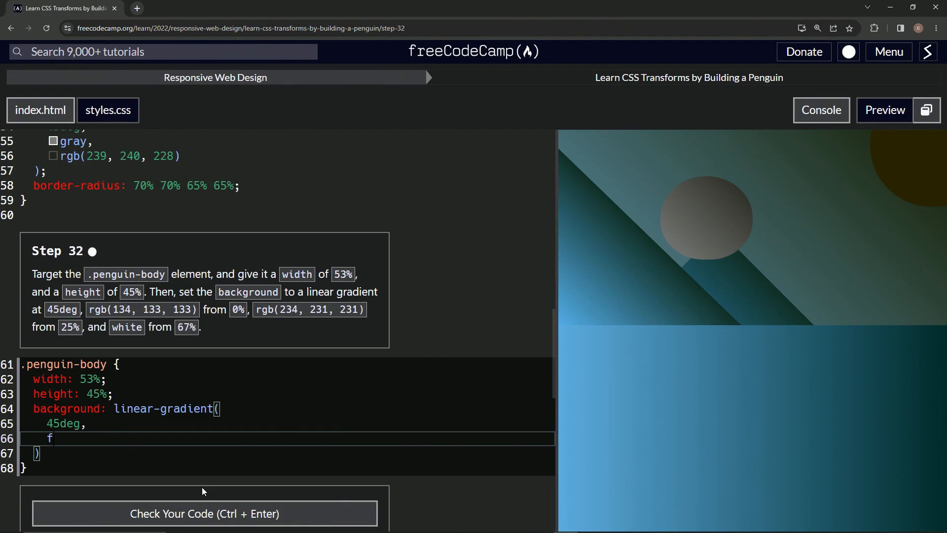
key("Backspace")
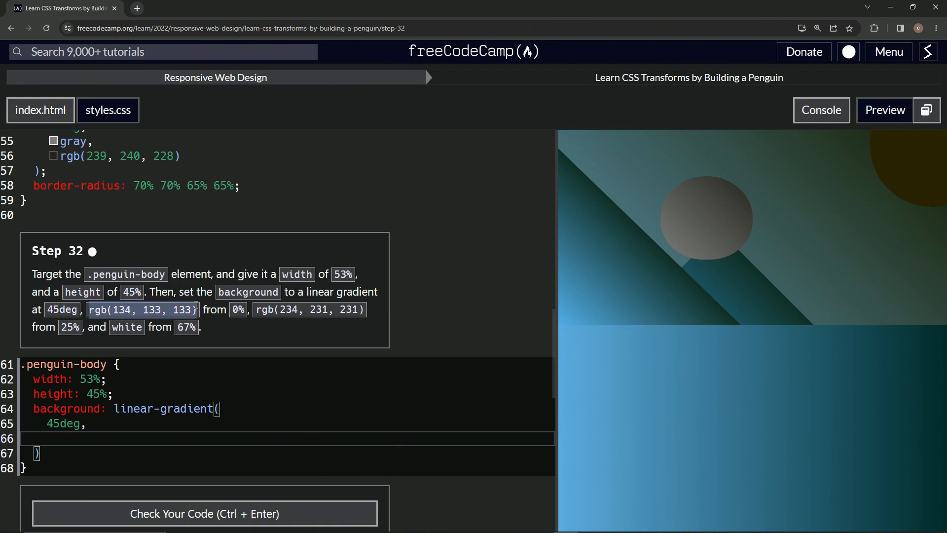
Type the color stops rgb(134, 133, 133) 0%, rgb(234, 231, 231) 25% and white 67%.
type("rgb(134, 133, 133)")
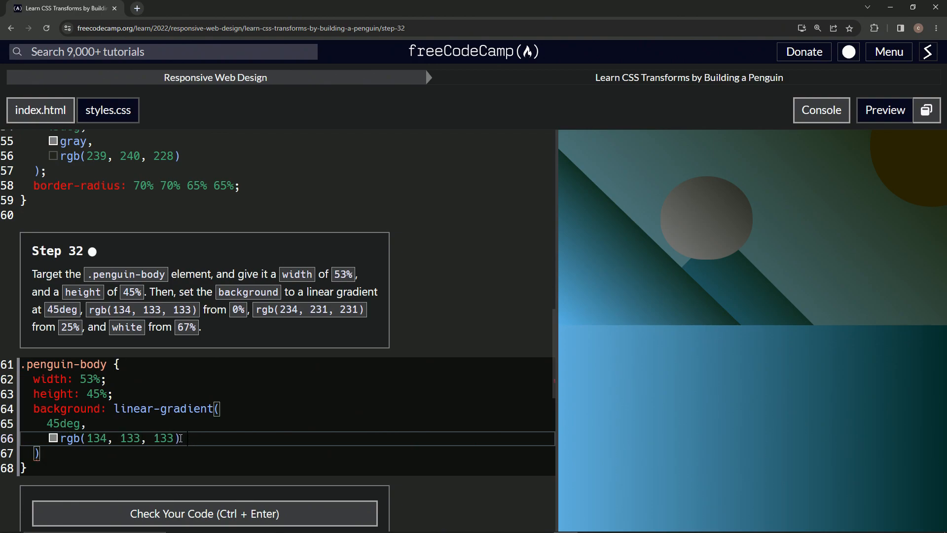
type("0")
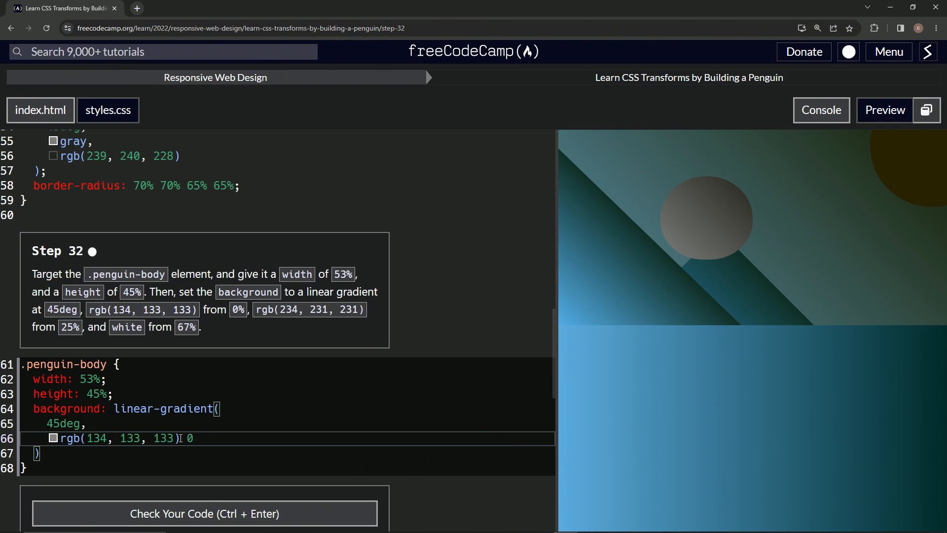
type("%;")
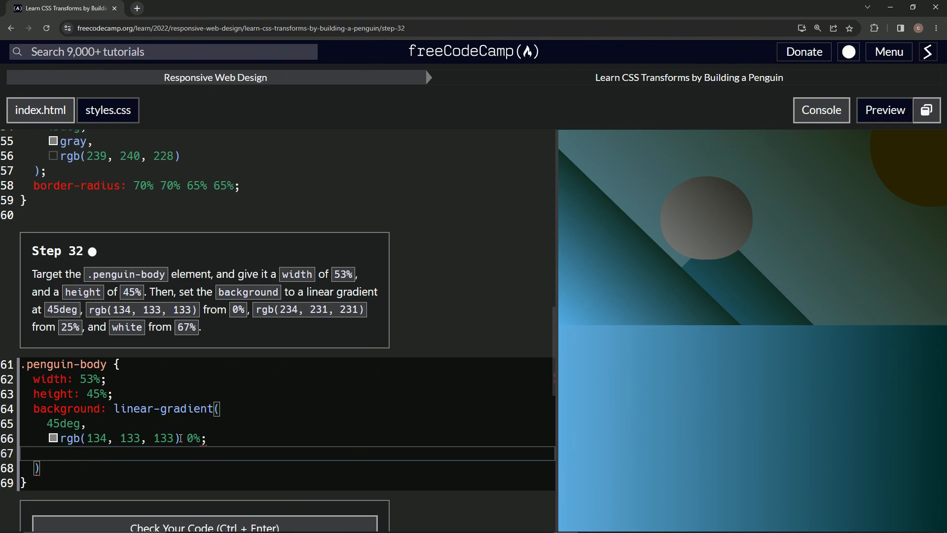
mouse_move(252, 245)
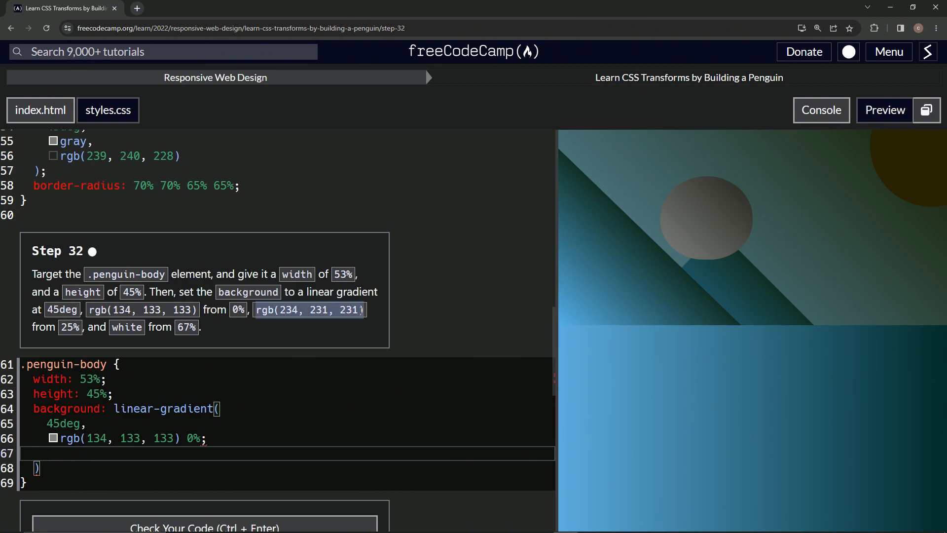
type("rgb(234, 231, 231)")
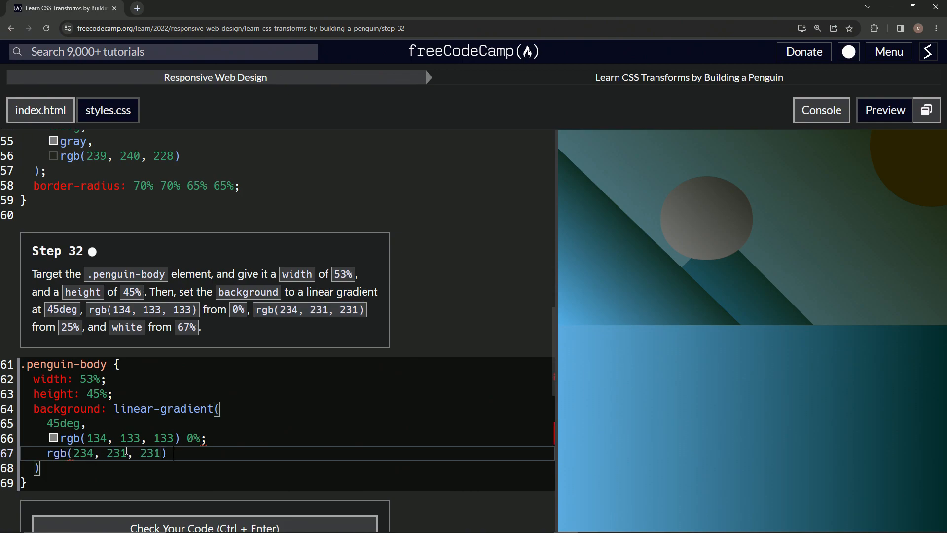
type("3")
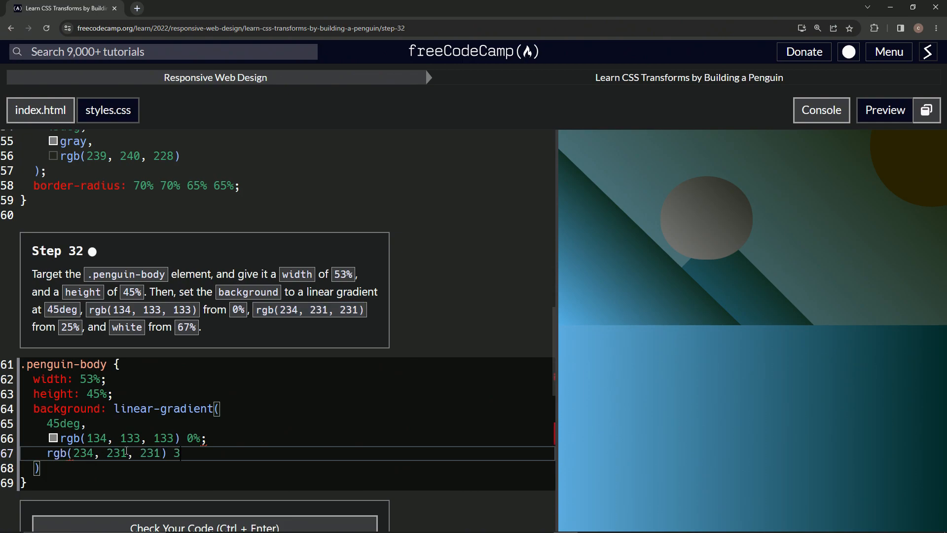
type("5%")
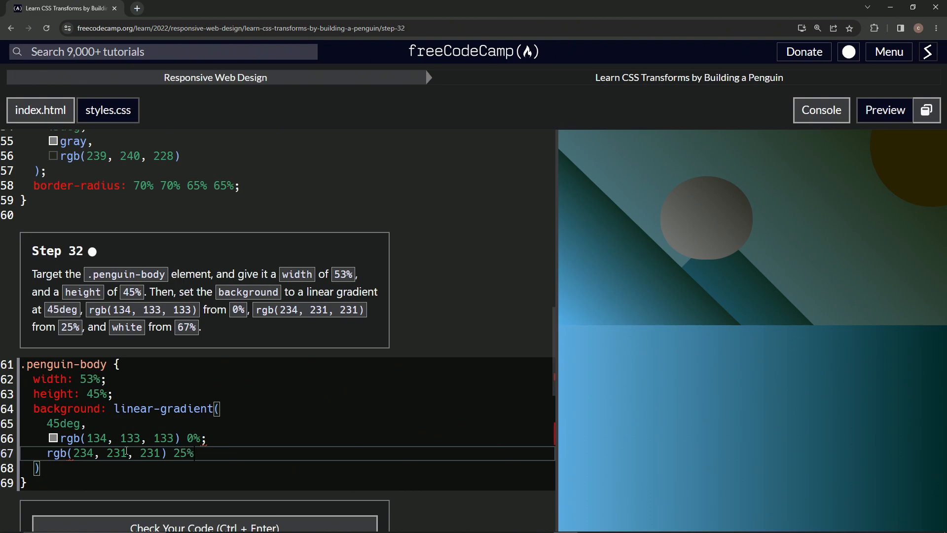
type("whit")
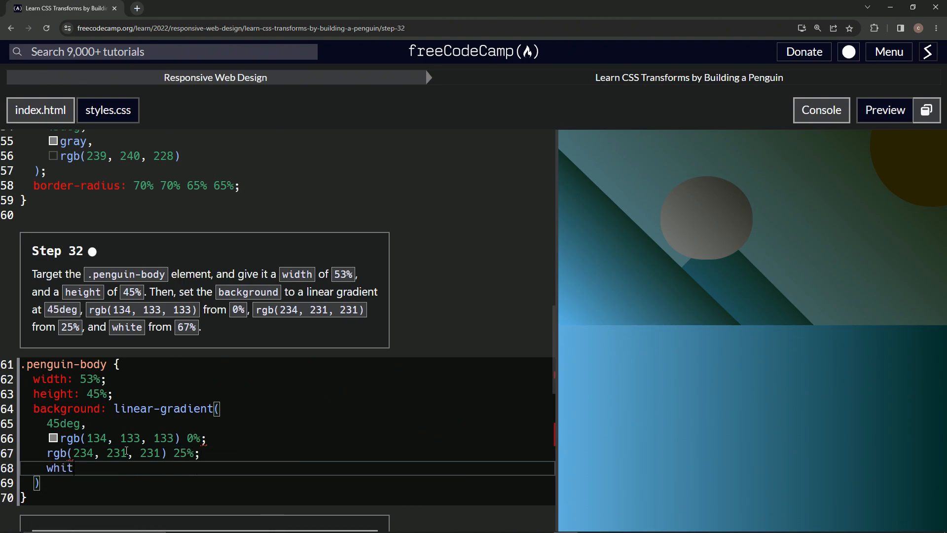
type("e")
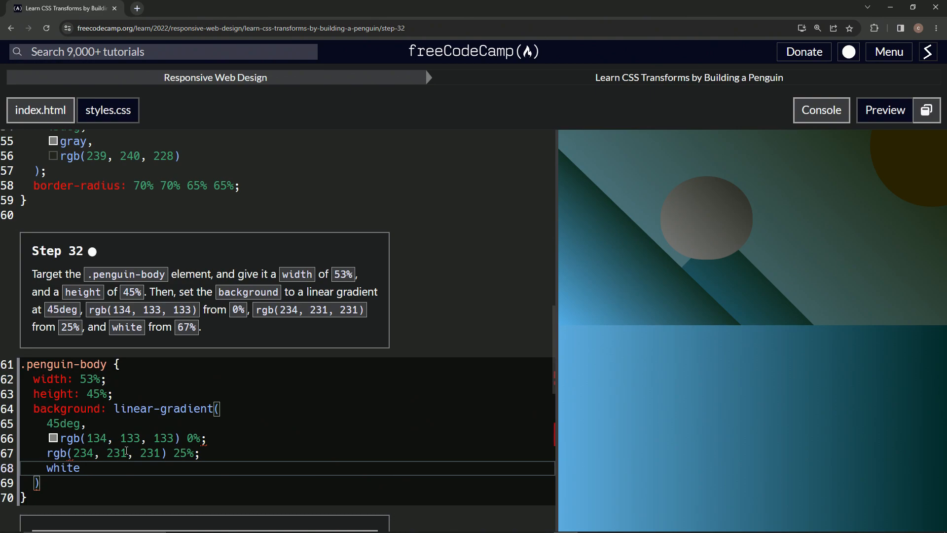
type("67^")
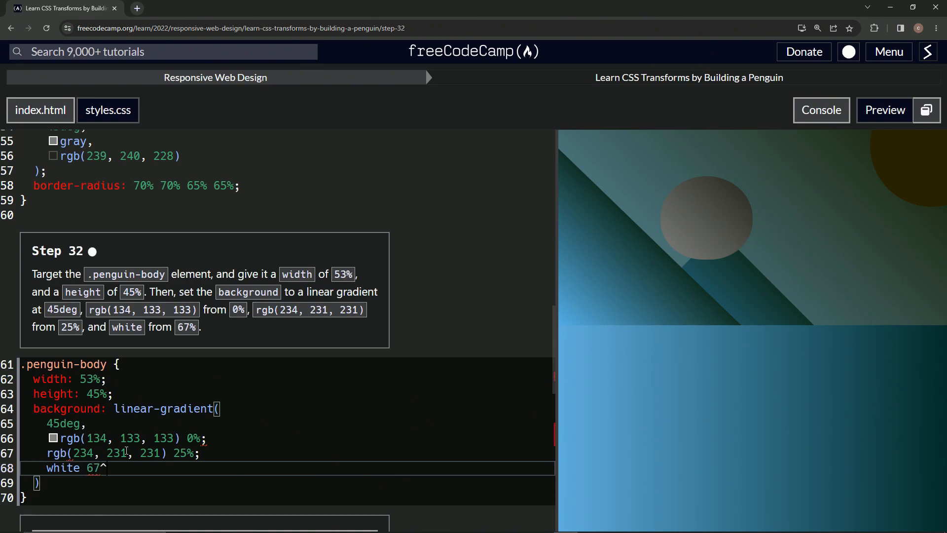
type("%")
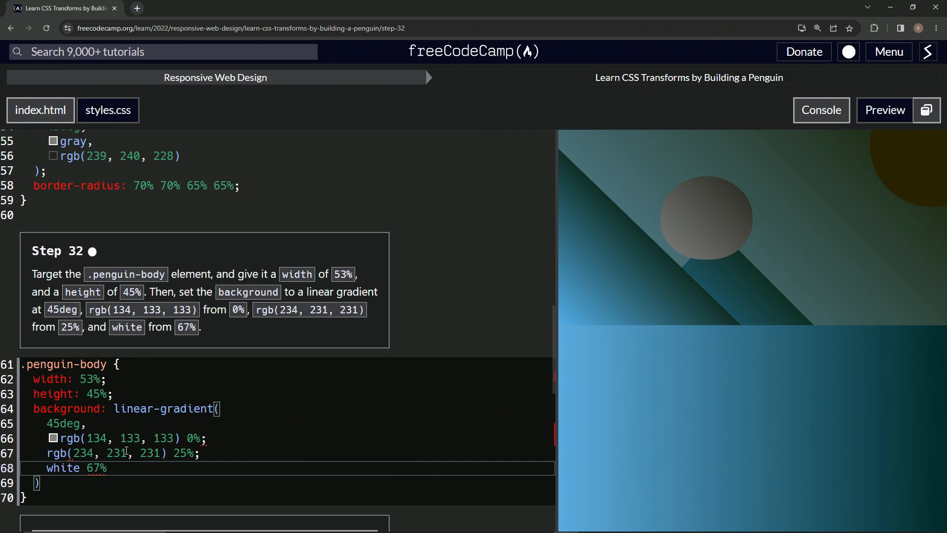
type(";")
left_click(288, 453)
type(",")
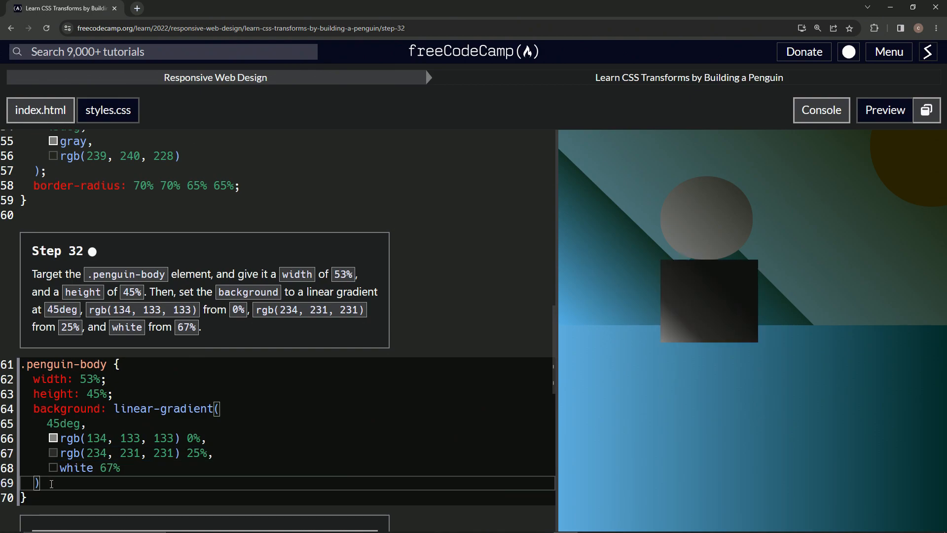
Close the gradient declaration with a semicolon after its closing parenthesis.
type(";")
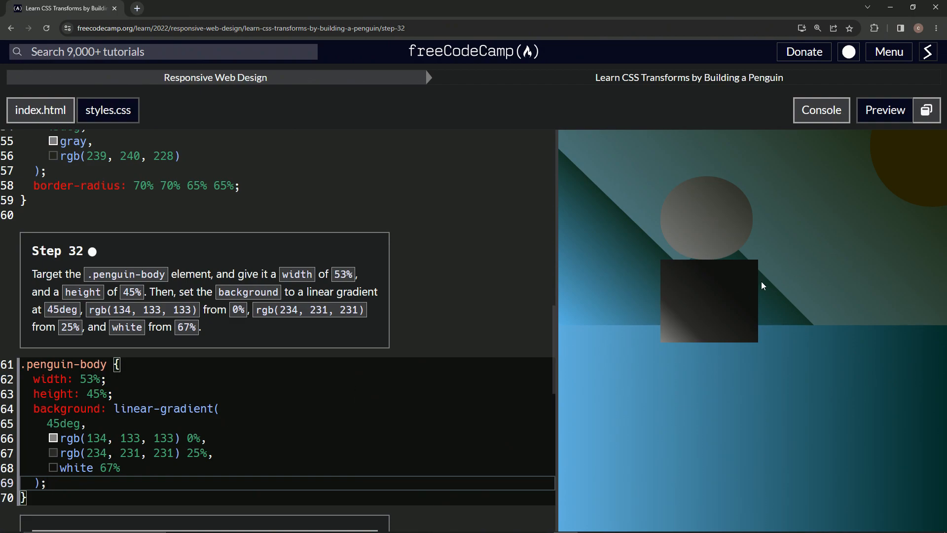
mouse_move(748, 266)
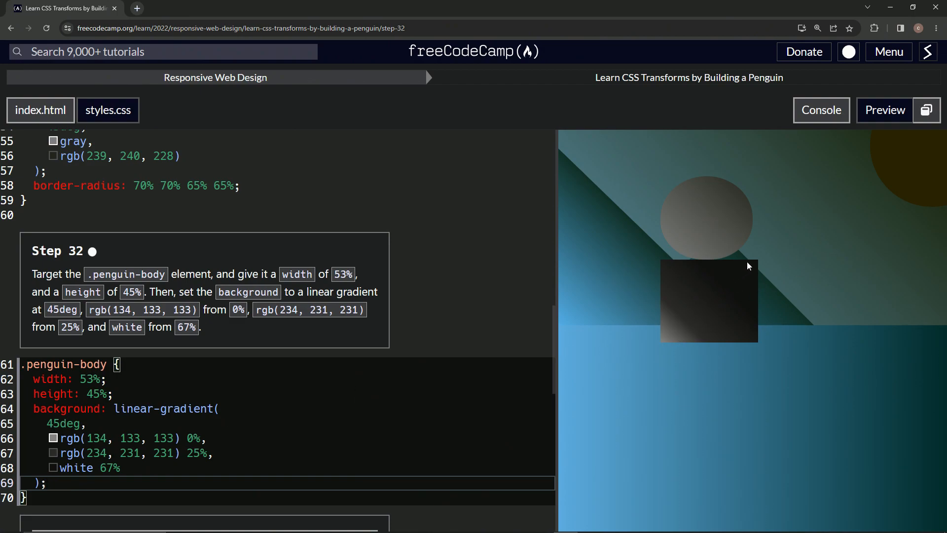
mouse_move(722, 299)
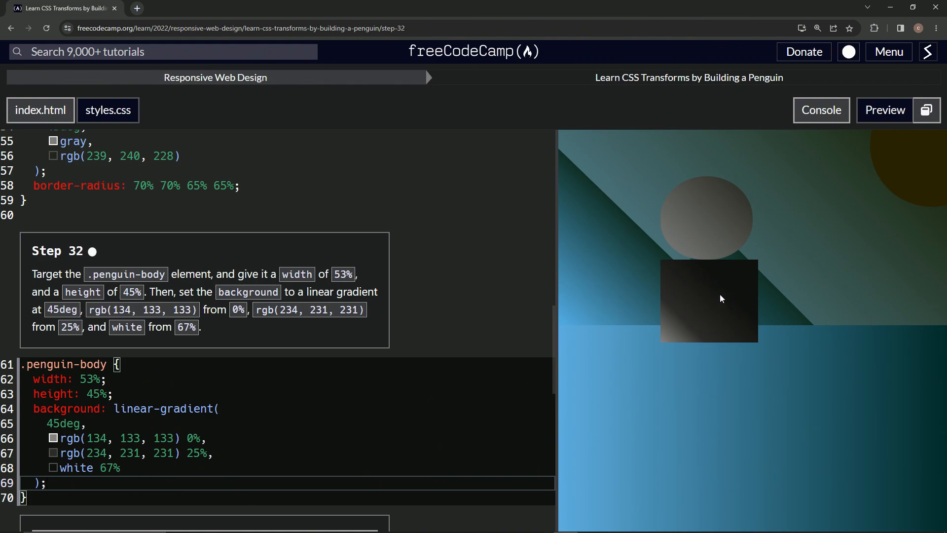
mouse_move(734, 288)
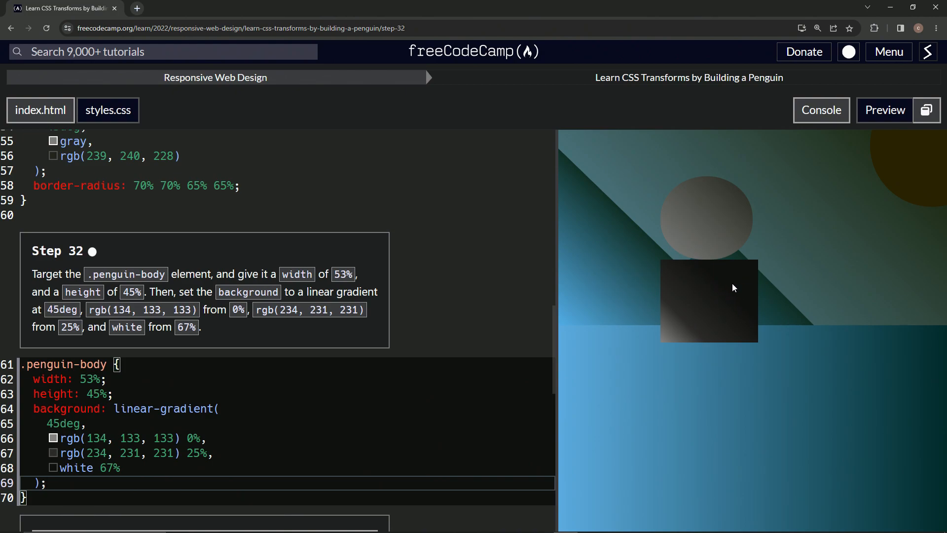
mouse_move(726, 282)
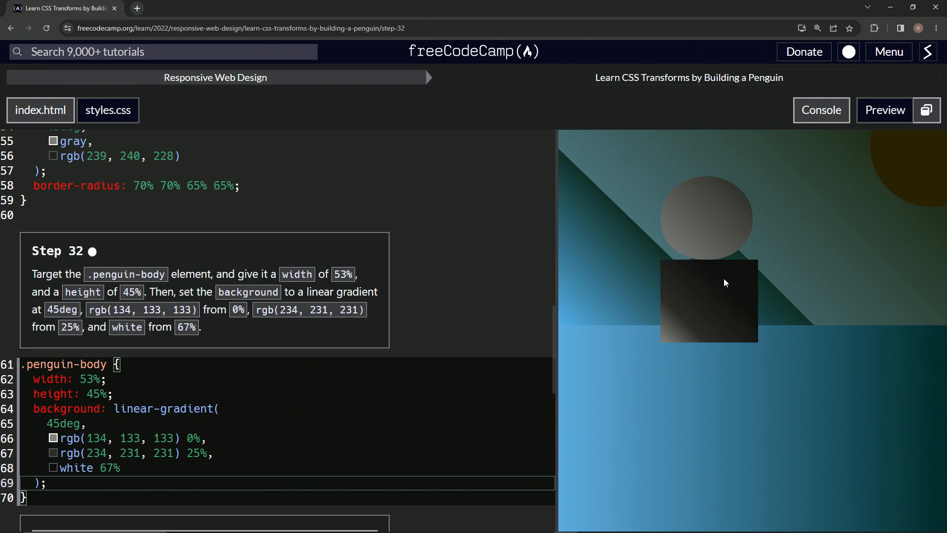
mouse_move(685, 327)
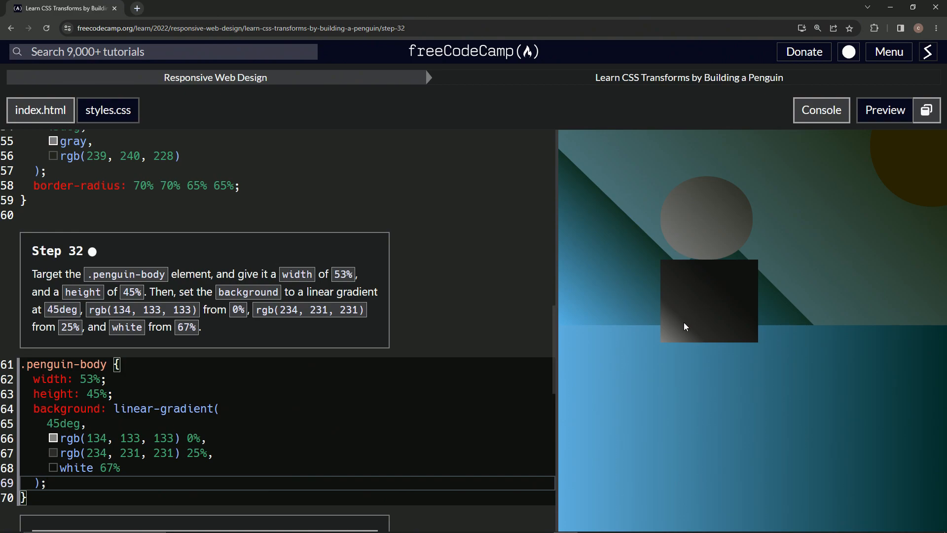
scroll("down", 3)
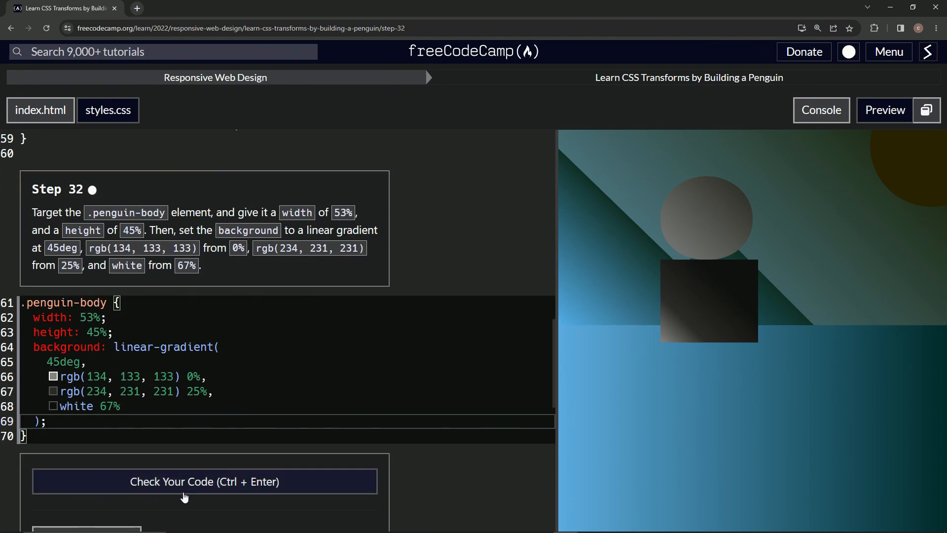
Run the step 32 code check and submit to advance to step 33.
left_click(204, 481)
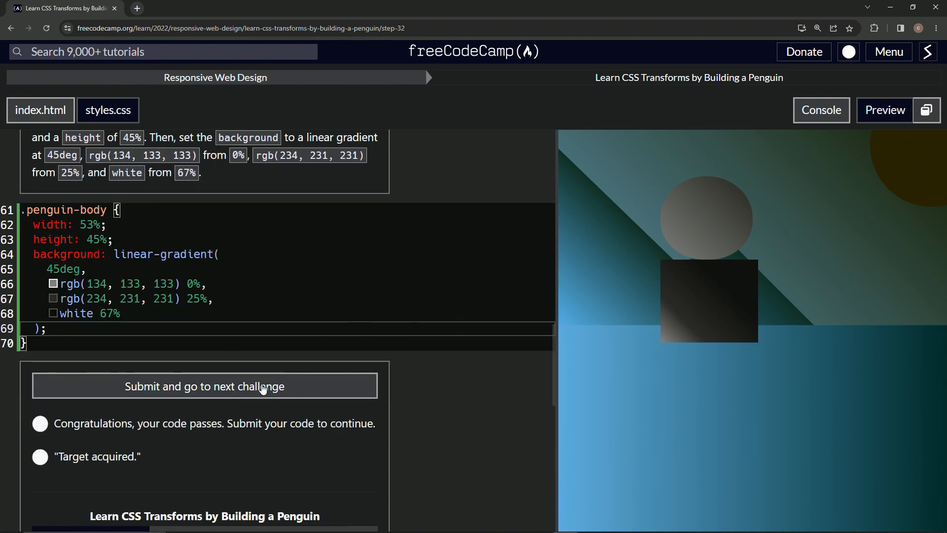
left_click(205, 386)
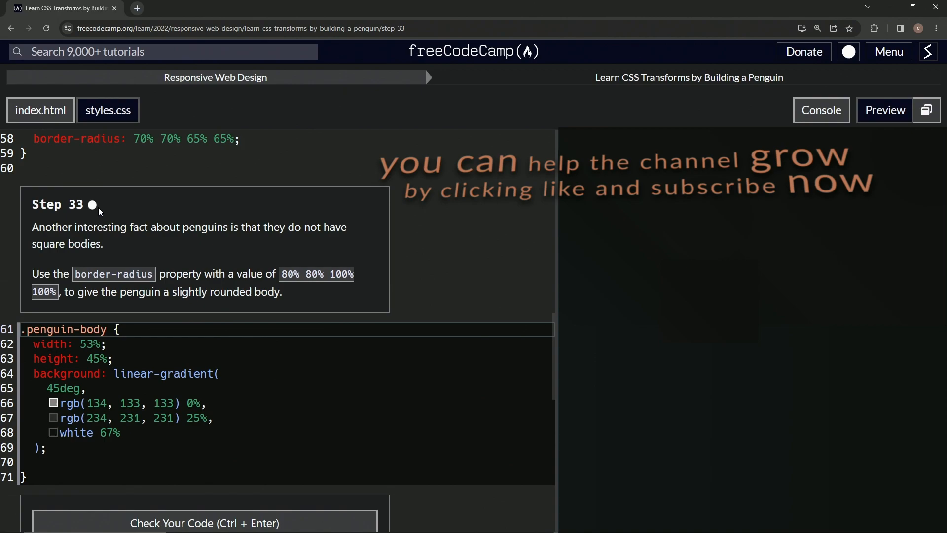
mouse_move(65, 218)
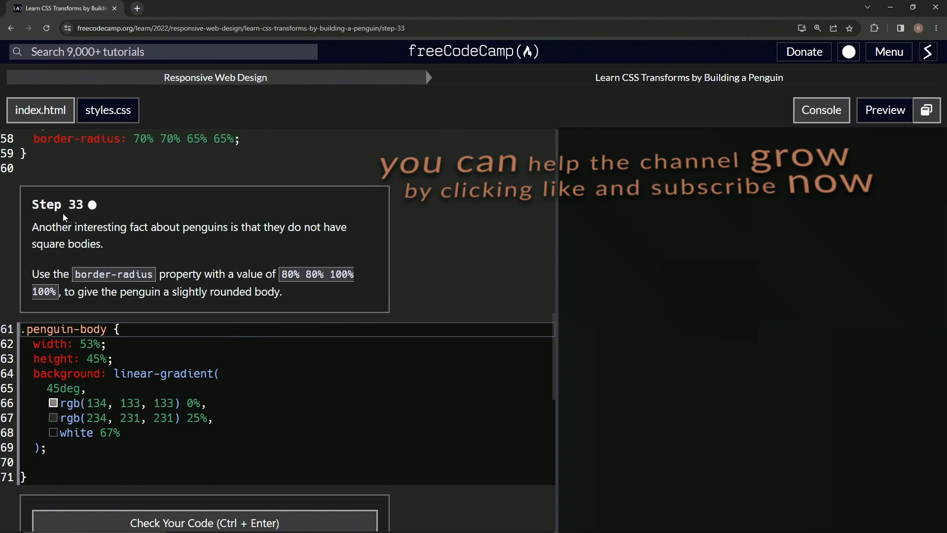